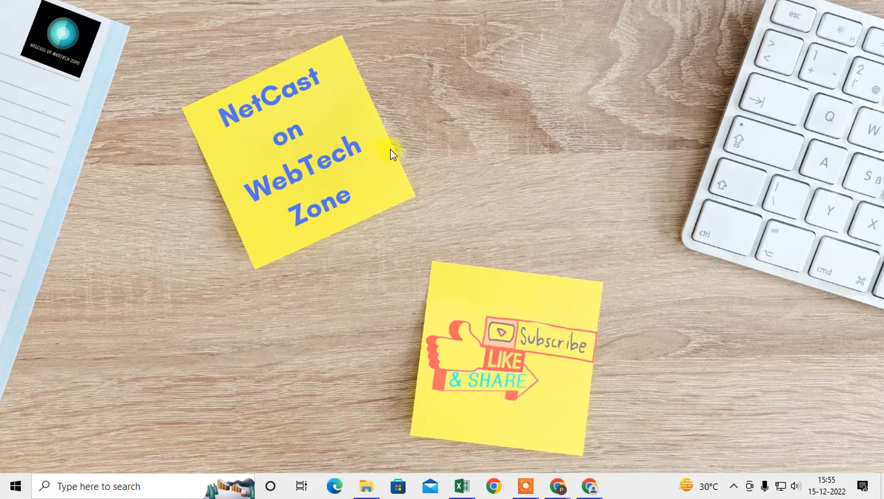
mouse_move(449, 104)
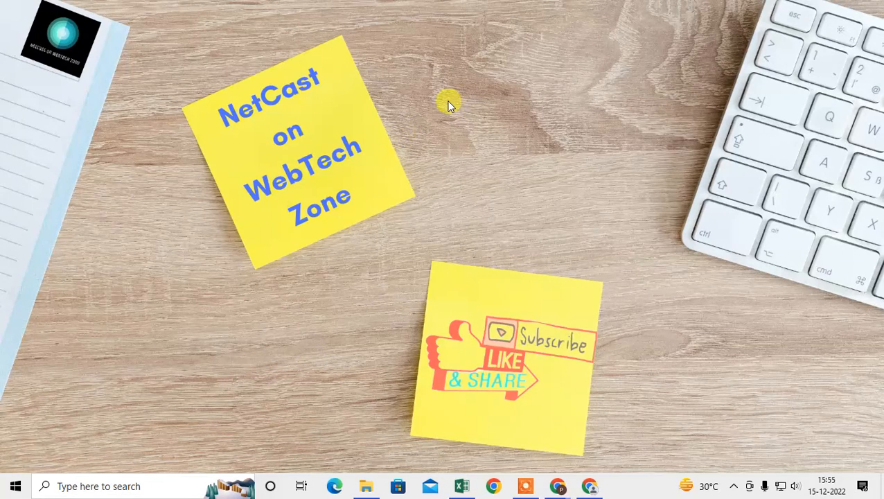
Step: Dismiss the desktop menu and confirm Chrome version 108 is up to date
right_click(449, 105)
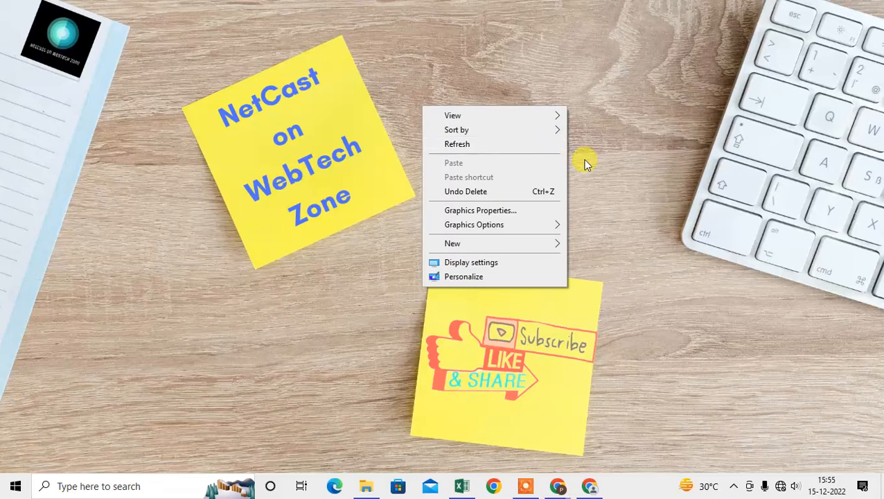
mouse_move(498, 144)
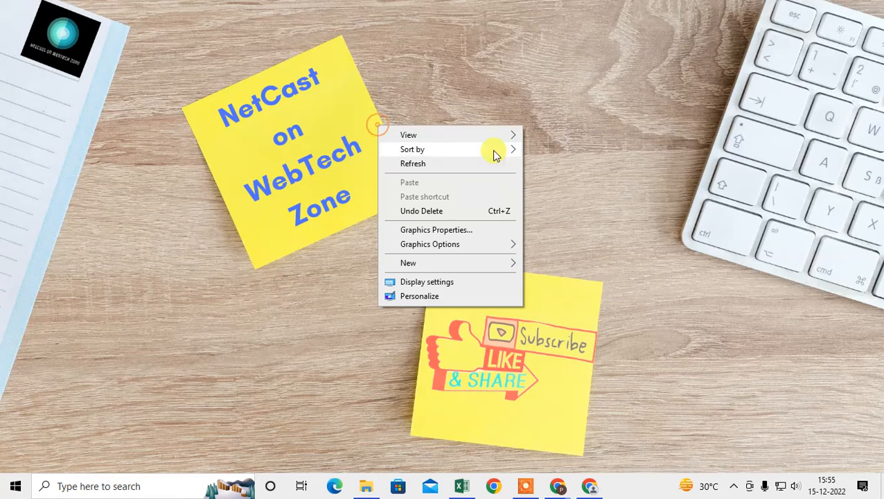
click(443, 190)
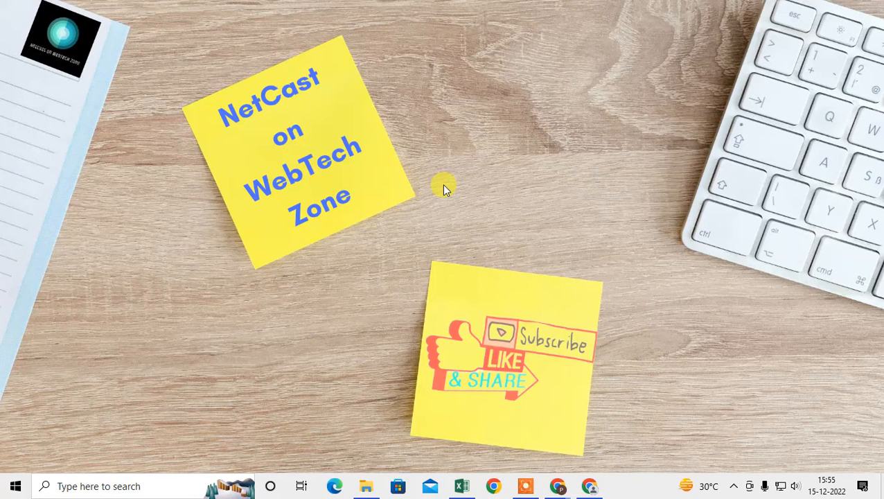
mouse_move(481, 278)
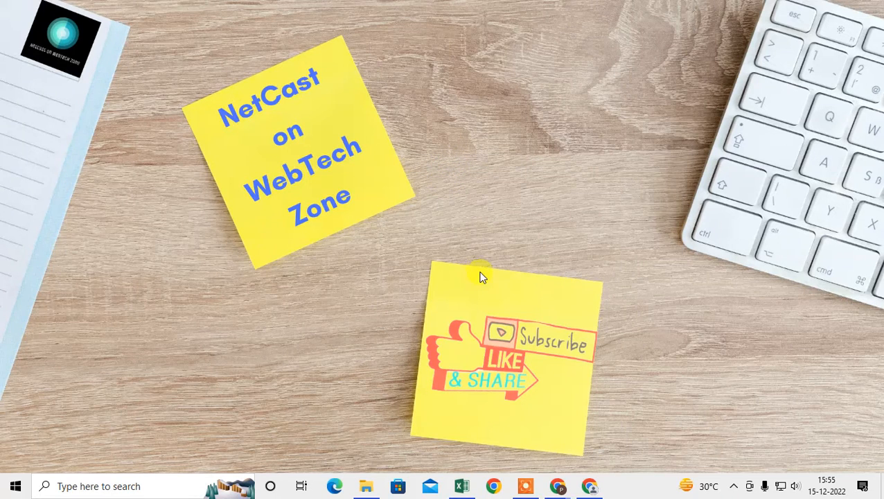
mouse_move(506, 283)
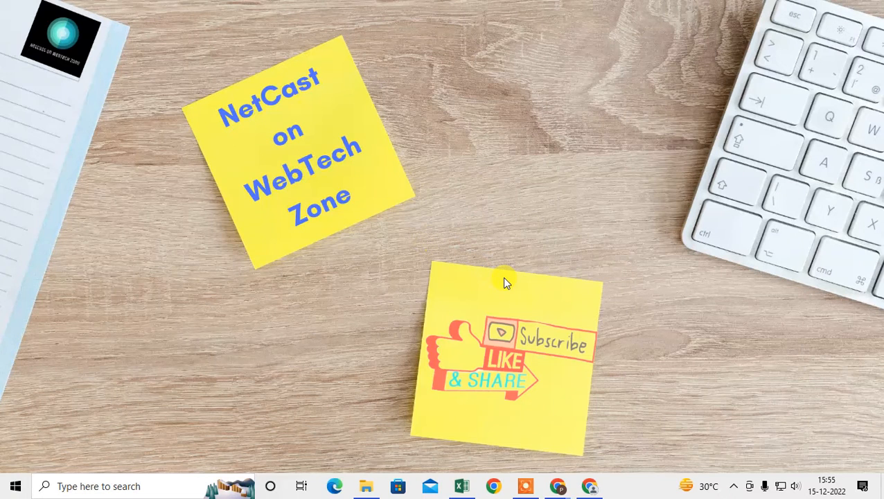
mouse_move(497, 288)
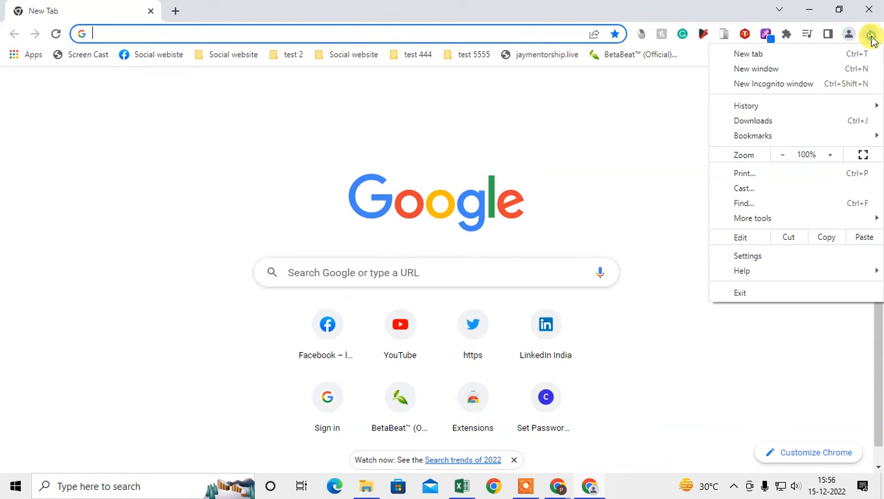
mouse_move(114, 6)
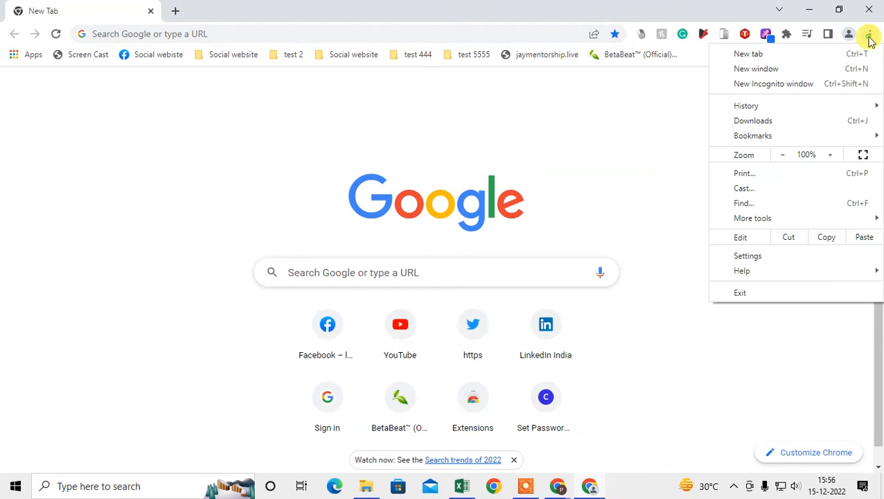
mouse_move(742, 271)
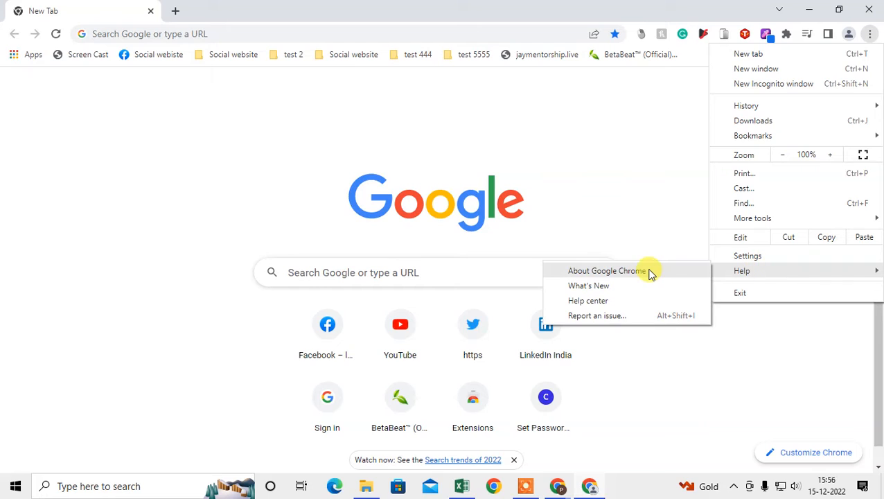
click(606, 270)
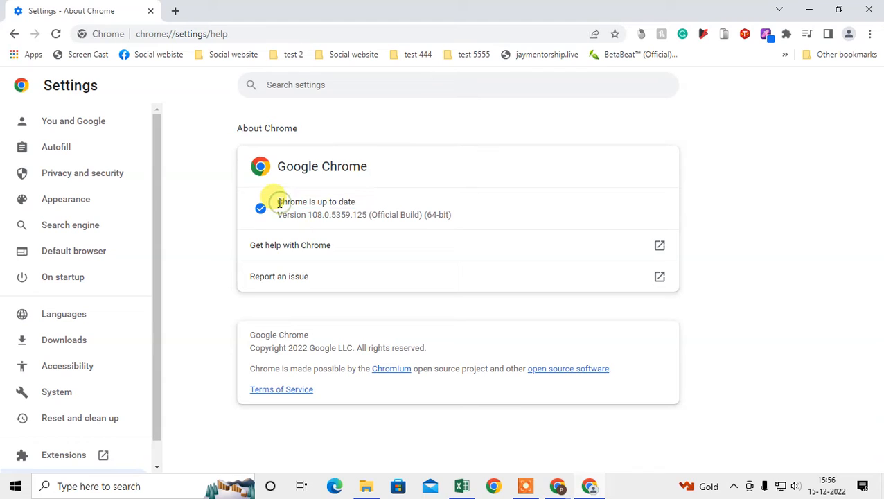
mouse_move(277, 213)
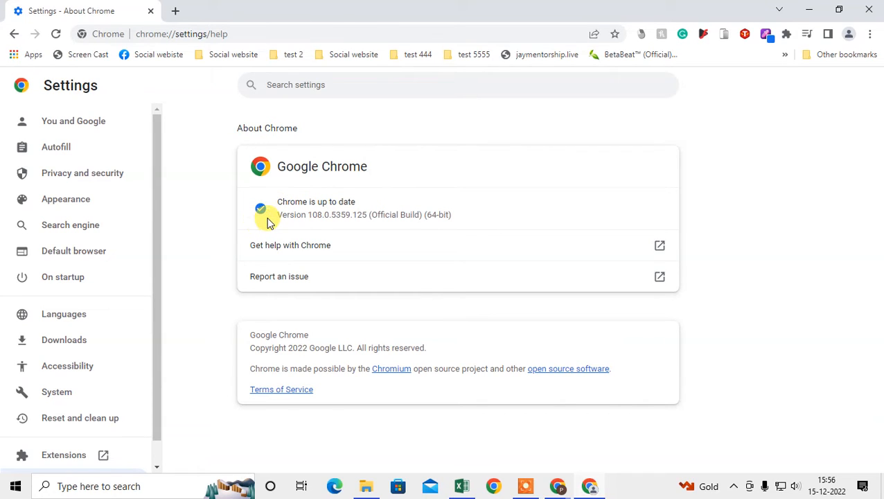
mouse_move(257, 220)
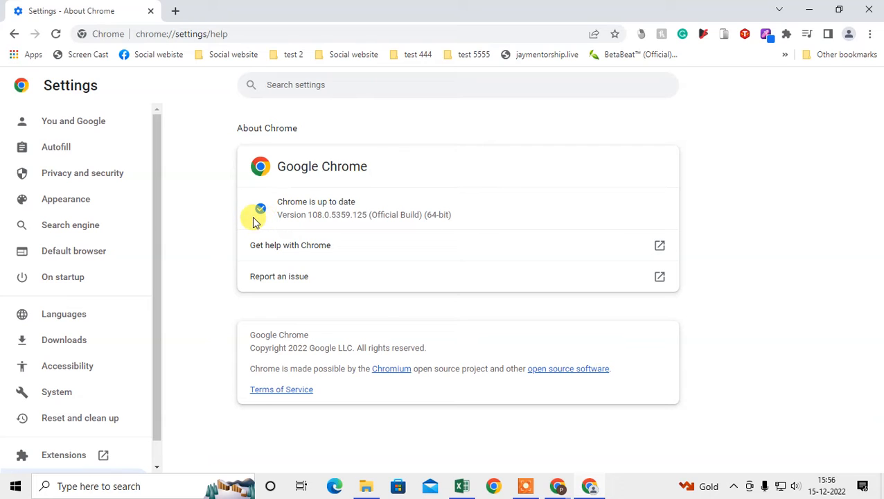
mouse_move(631, 209)
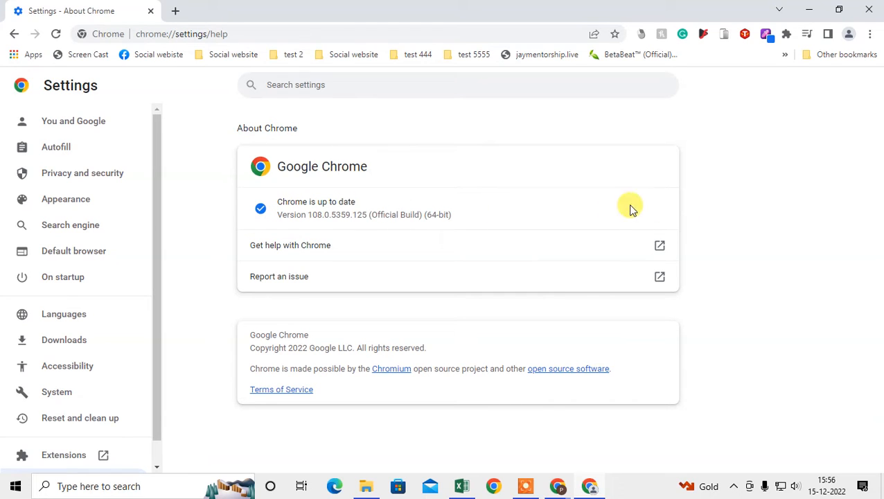
mouse_move(638, 209)
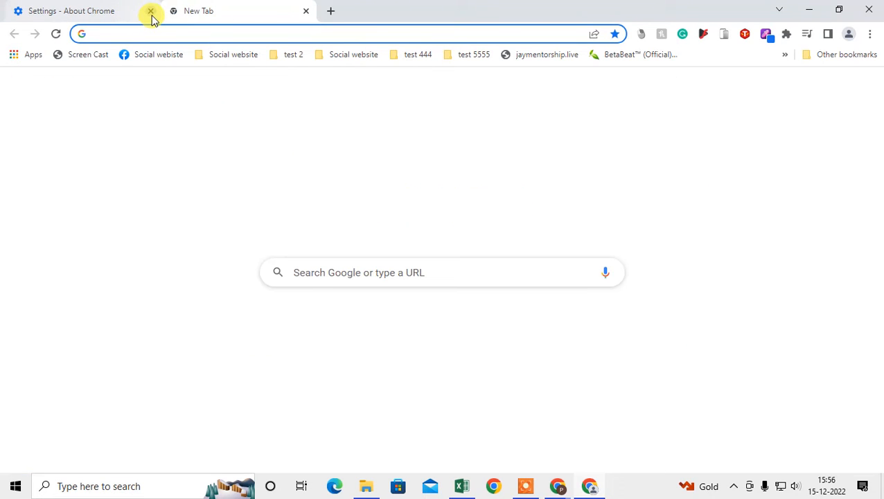
Step: Close the About Chrome tab and go to Chrome's Settings from the main menu
click(151, 10)
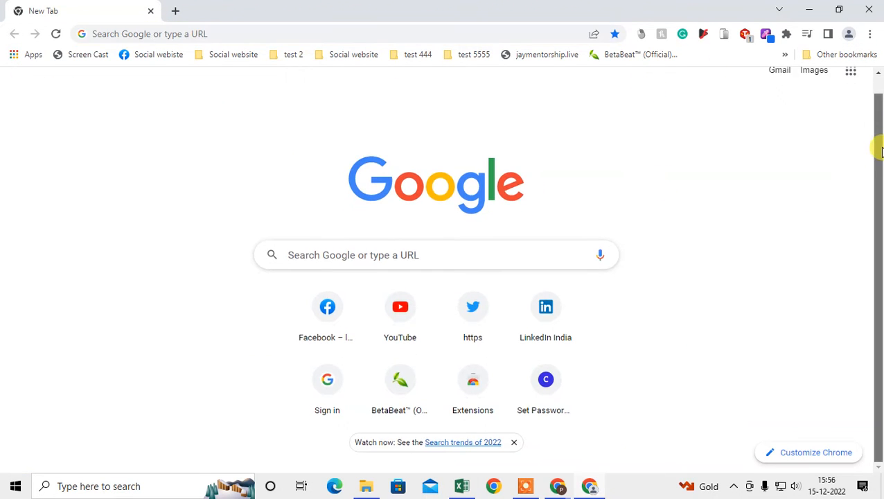
scroll(up, 3)
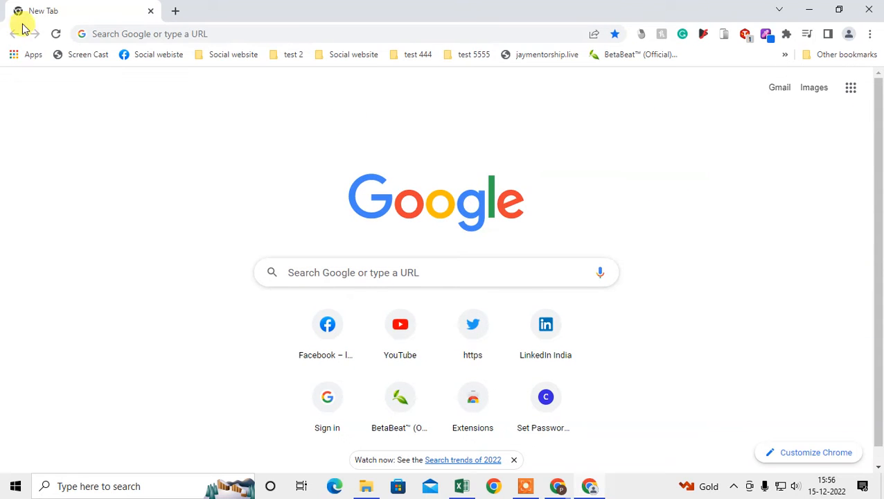
mouse_move(721, 142)
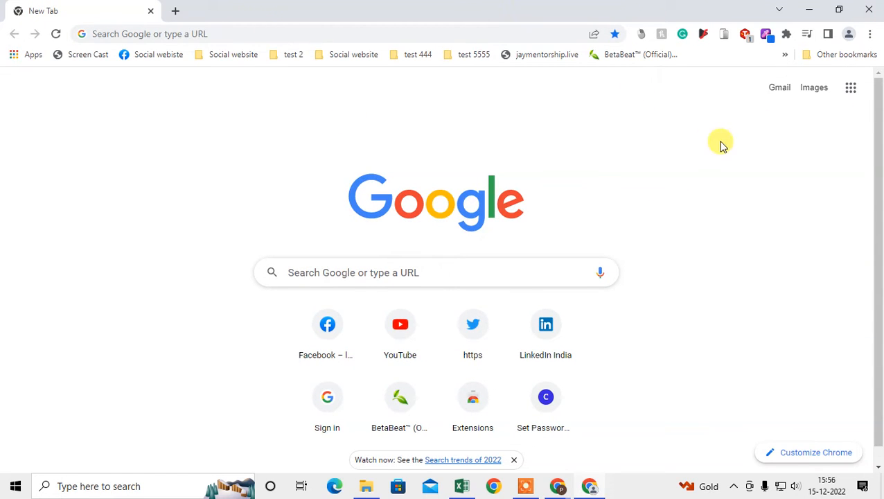
mouse_move(872, 34)
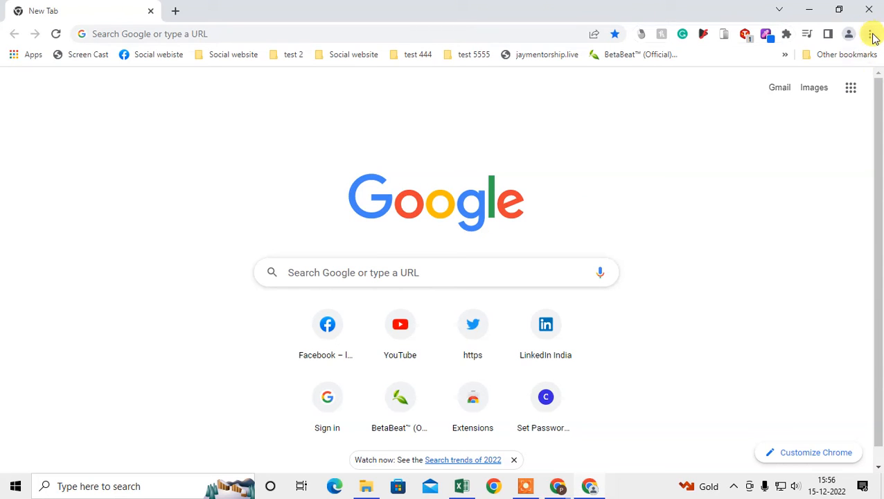
mouse_move(873, 33)
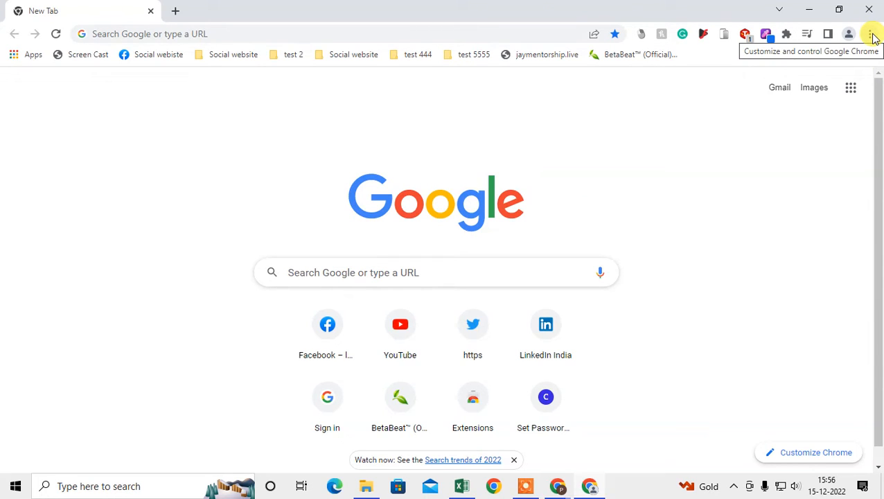
click(870, 33)
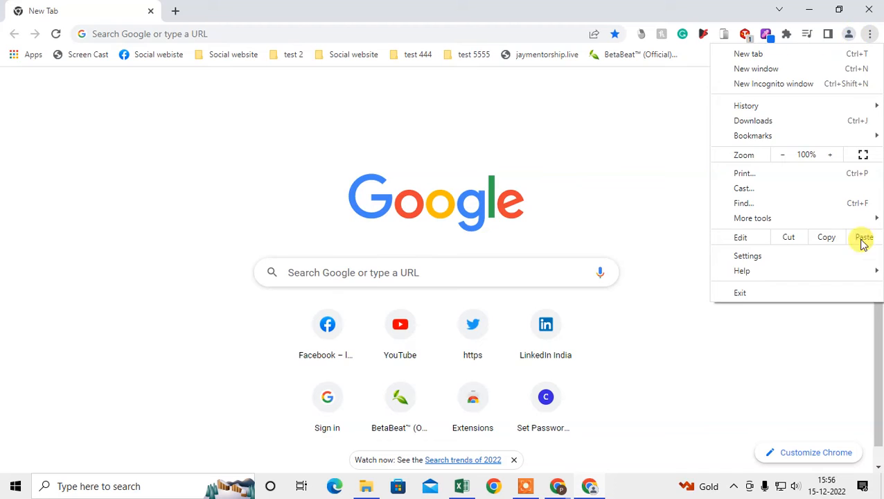
click(747, 256)
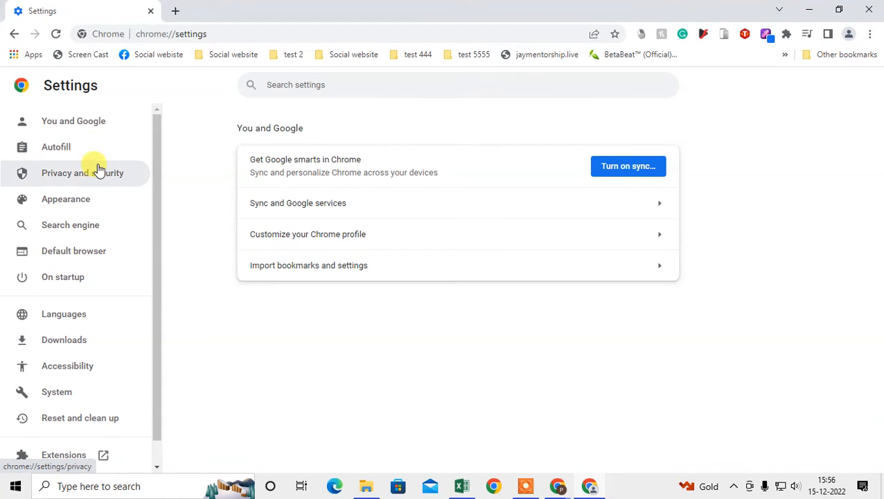
Step: Under Autofill > Password Manager, enable Offer to save passwords and Auto Sign-in
click(56, 147)
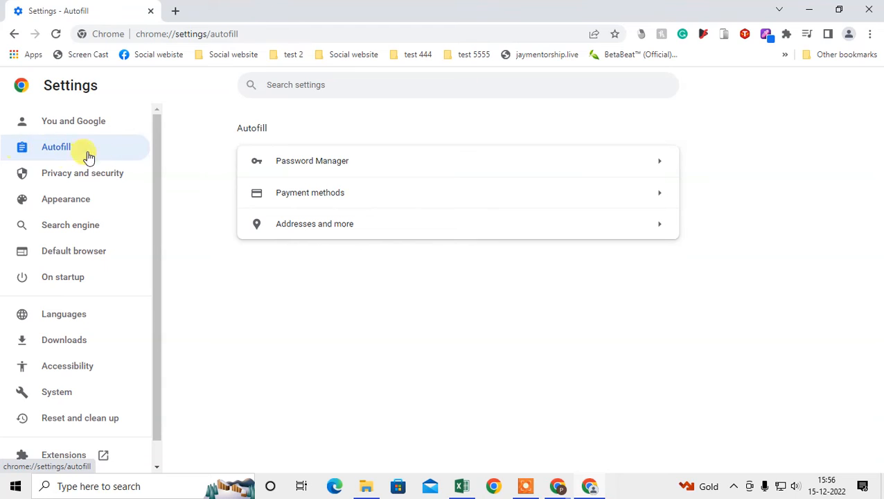
mouse_move(394, 173)
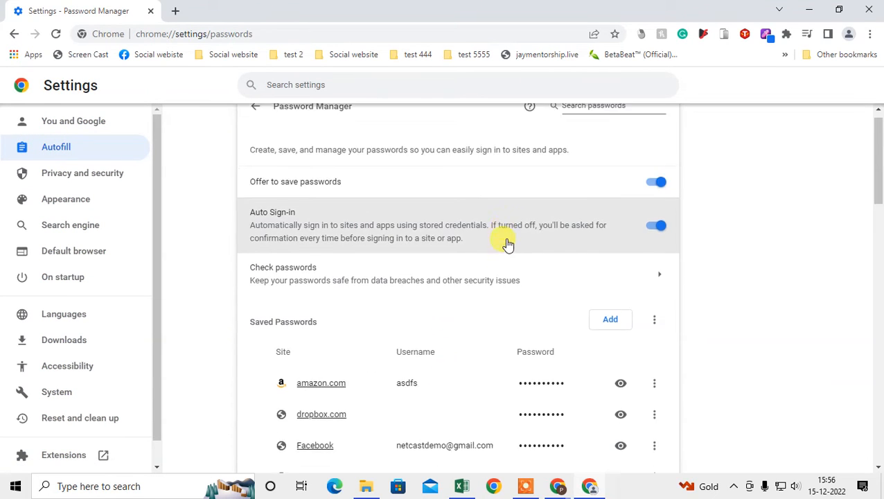
scroll(down, 3)
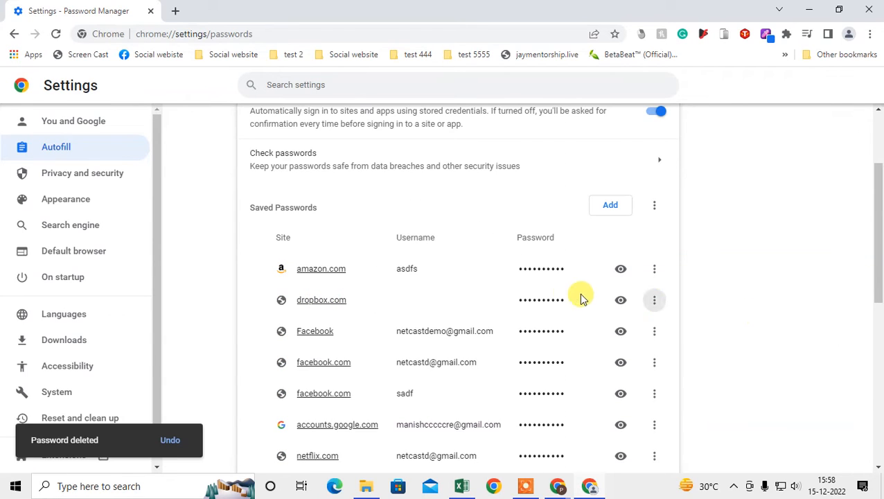
scroll(up, 3)
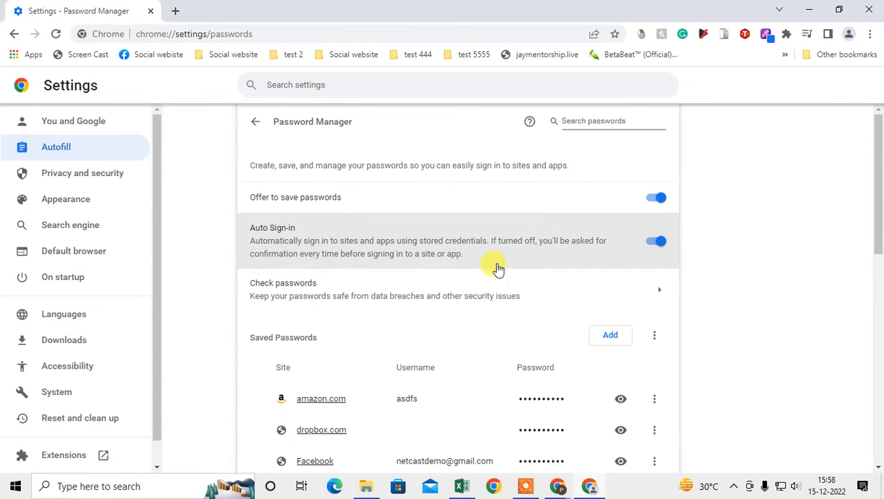
double_click(313, 121)
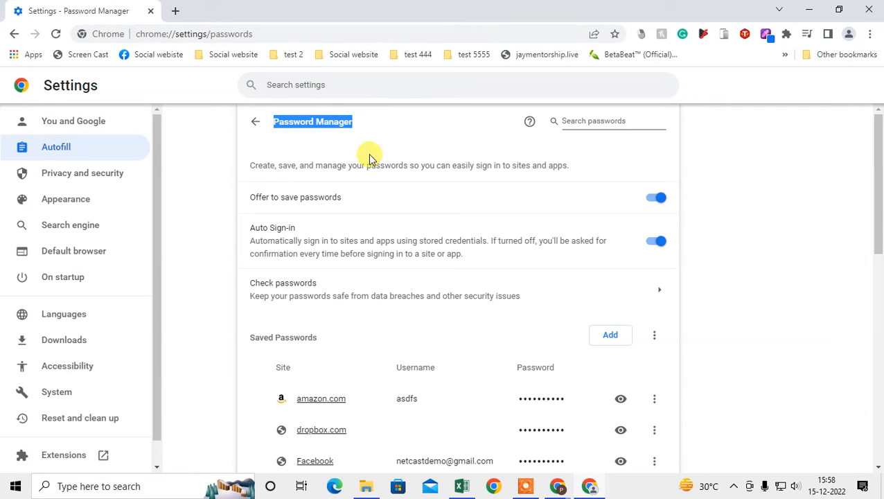
mouse_move(344, 208)
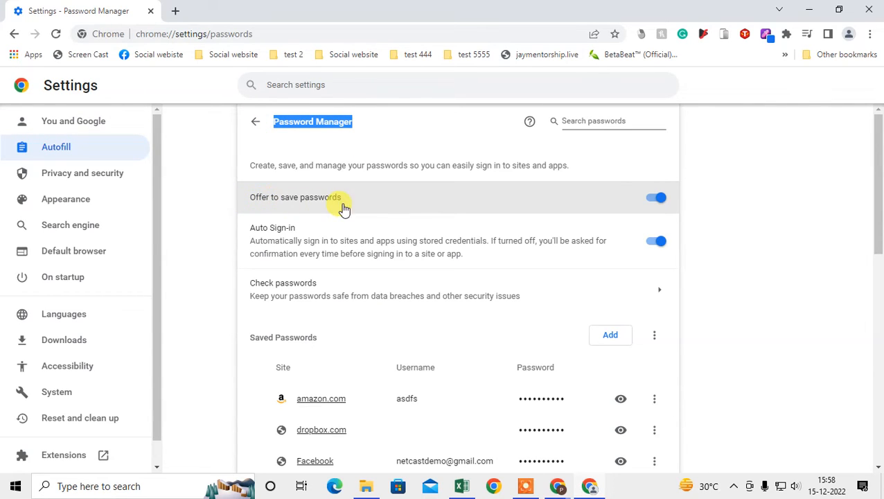
mouse_move(346, 235)
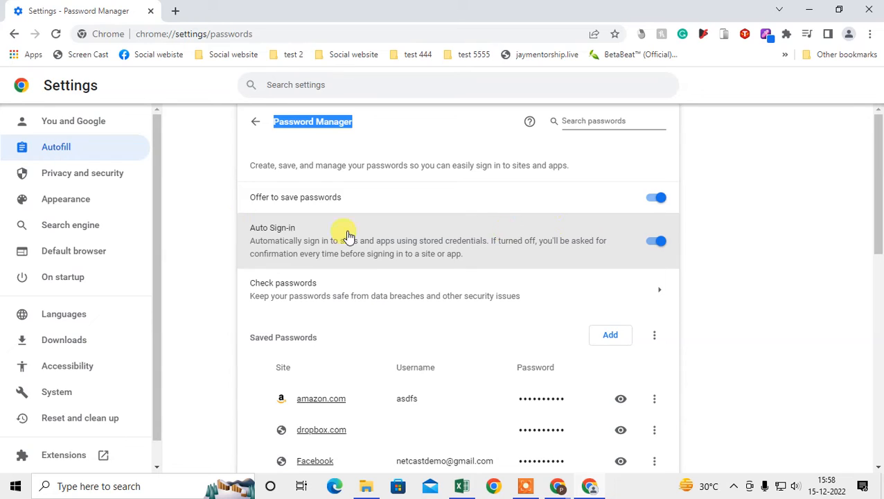
click(655, 197)
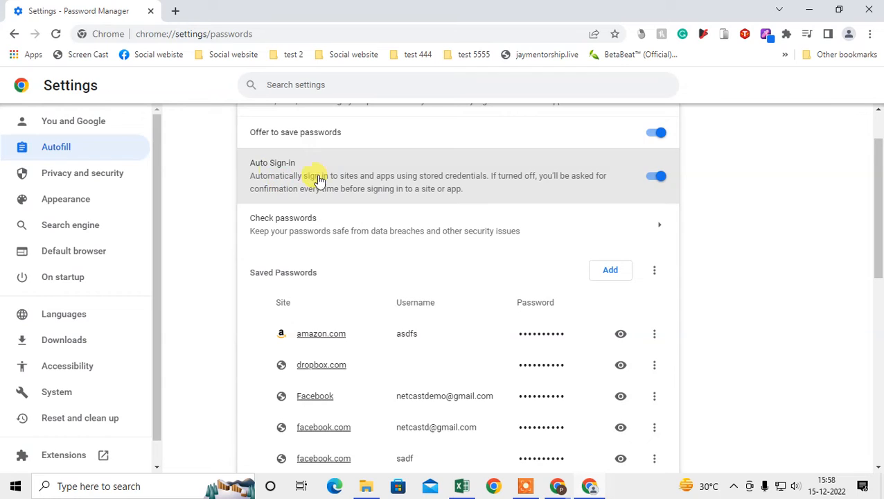
scroll(up, 3)
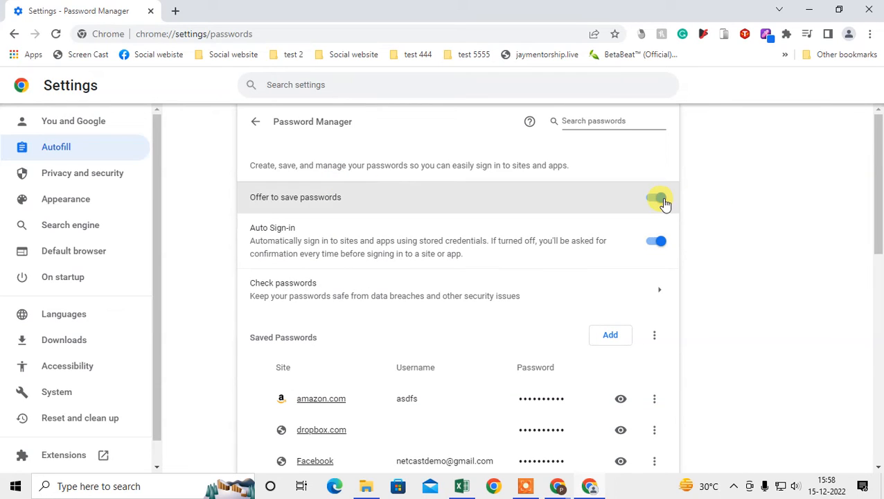
click(656, 198)
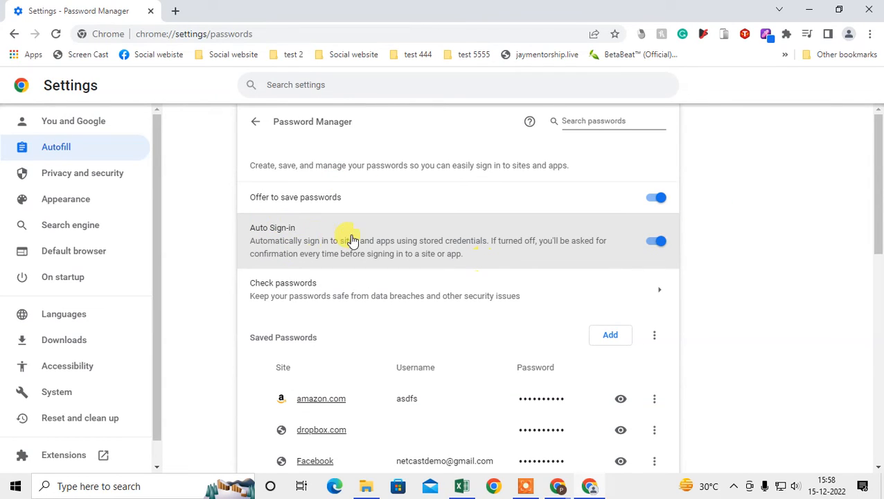
mouse_move(306, 254)
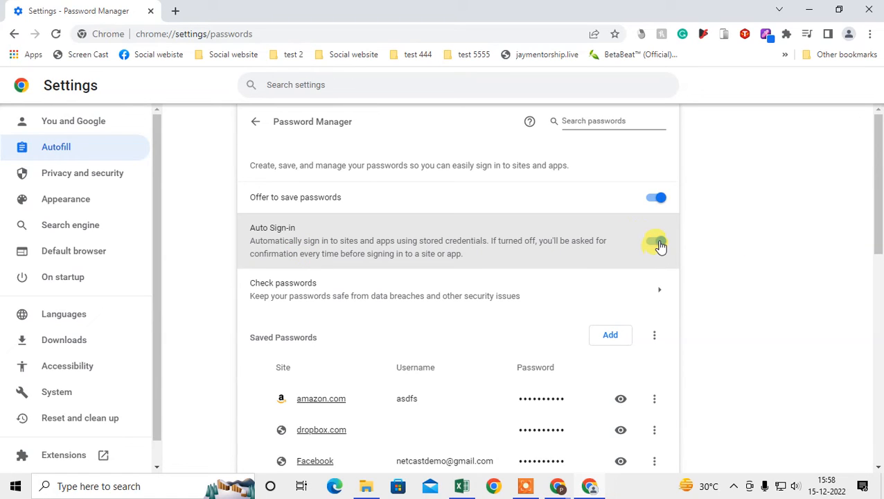
click(656, 241)
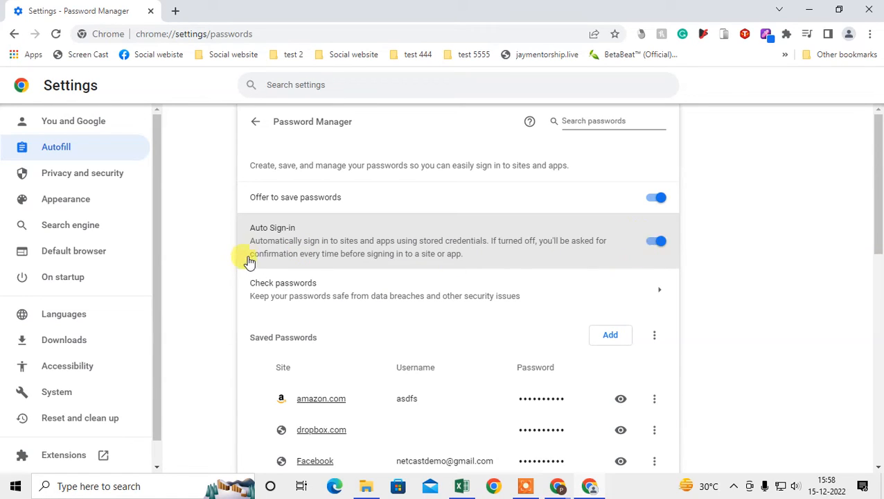
mouse_move(622, 241)
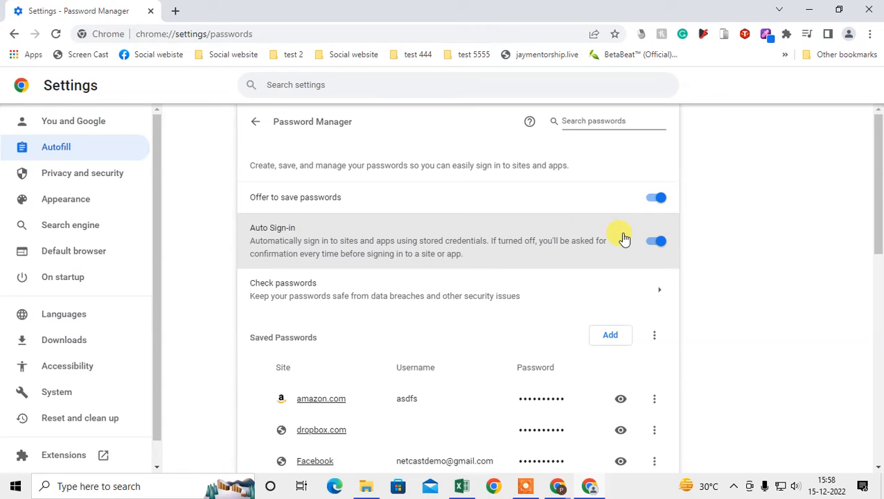
mouse_move(817, 225)
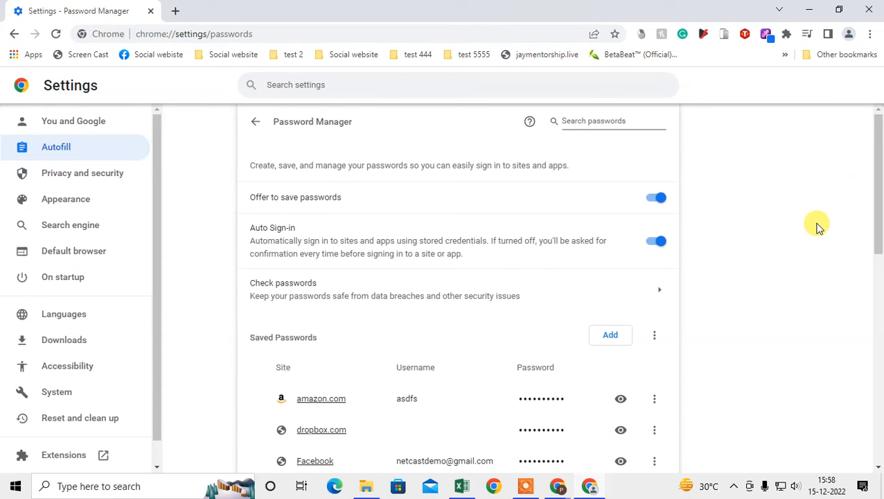
mouse_move(406, 211)
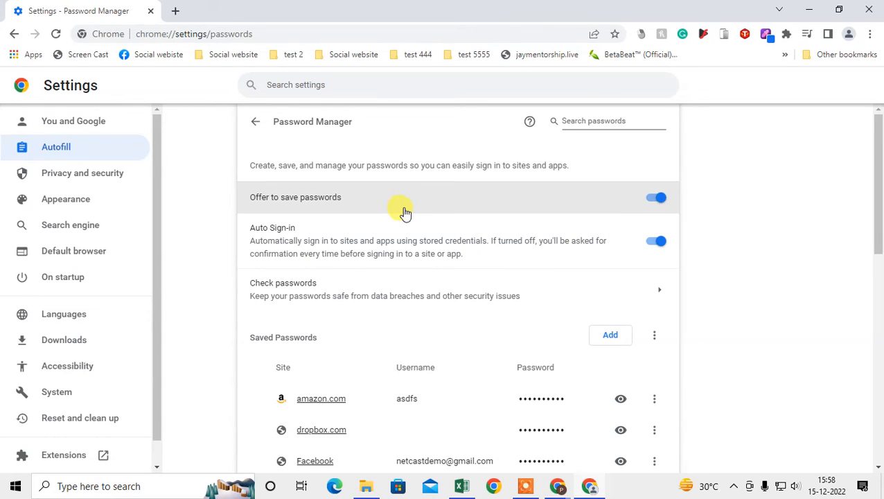
mouse_move(693, 204)
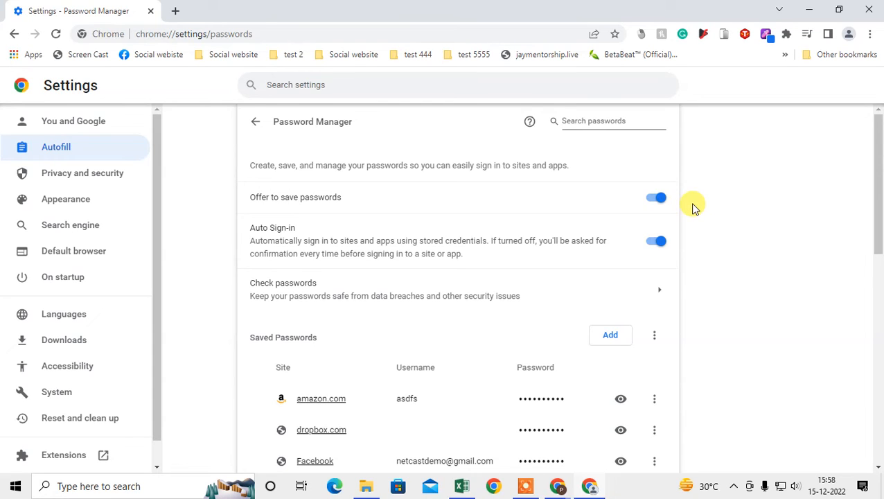
Step: Test the autofilled Facebook login, close that tab, and view the Saved Passwords list
scroll(down, 3)
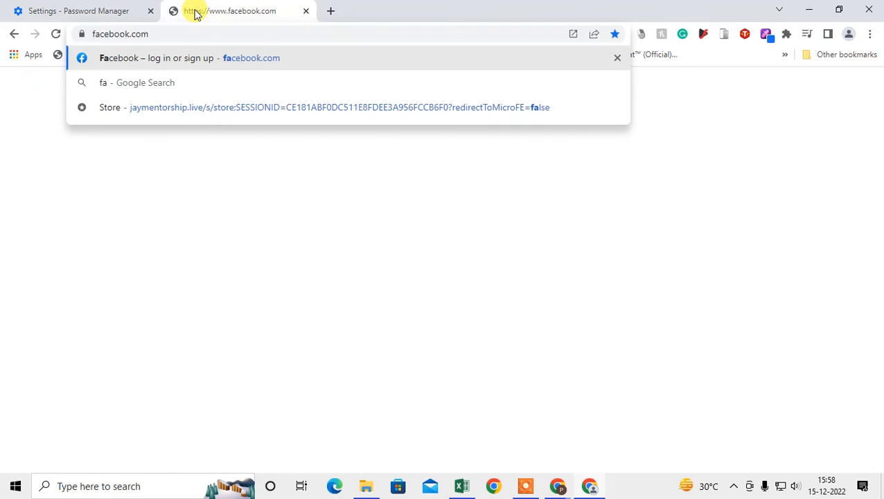
click(189, 58)
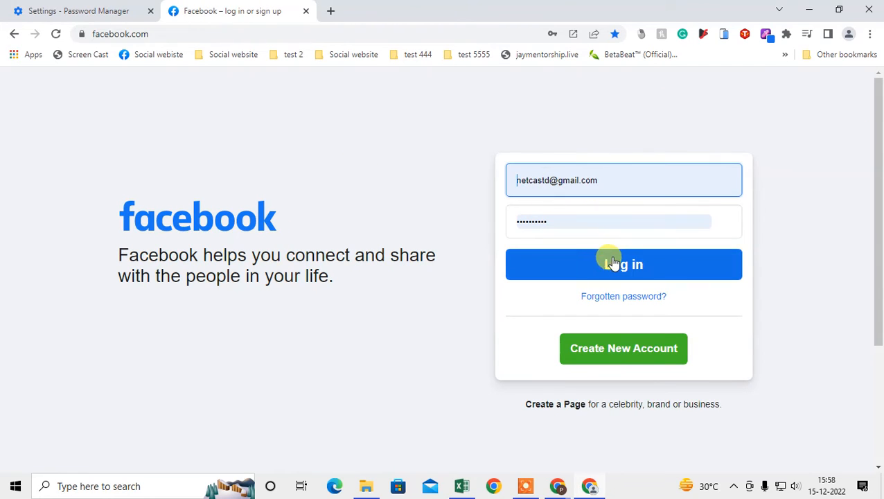
mouse_move(378, 289)
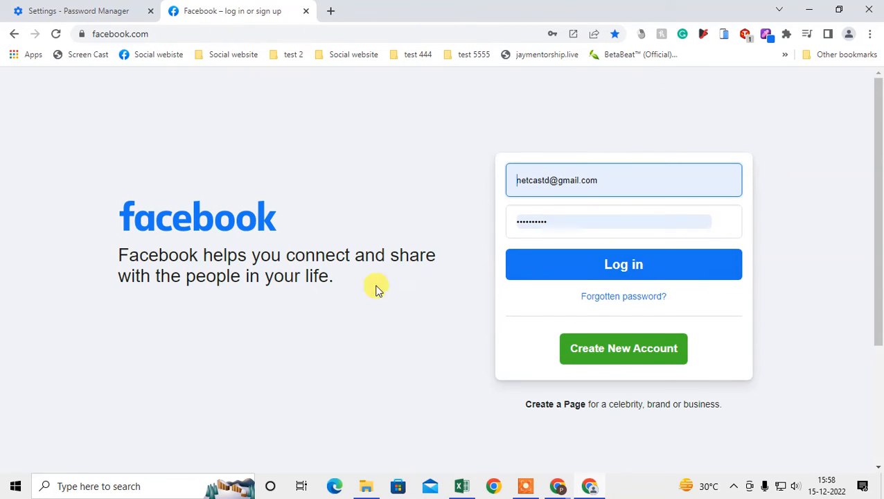
click(76, 10)
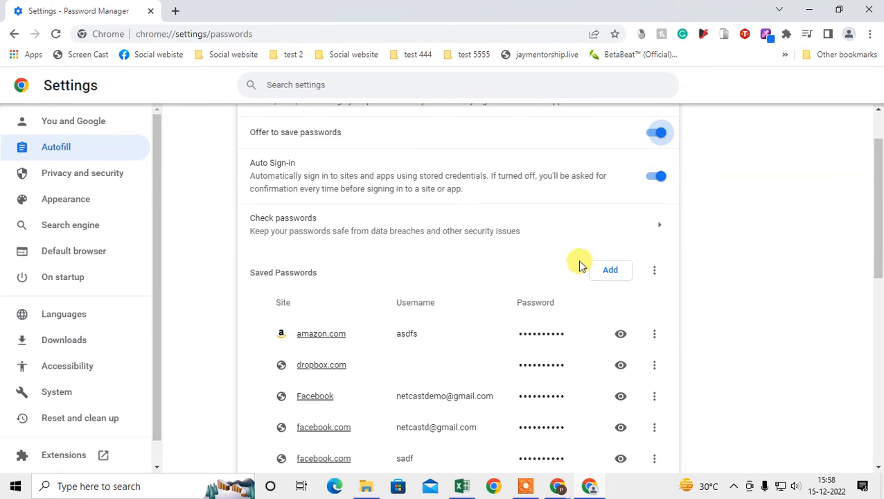
scroll(up, 3)
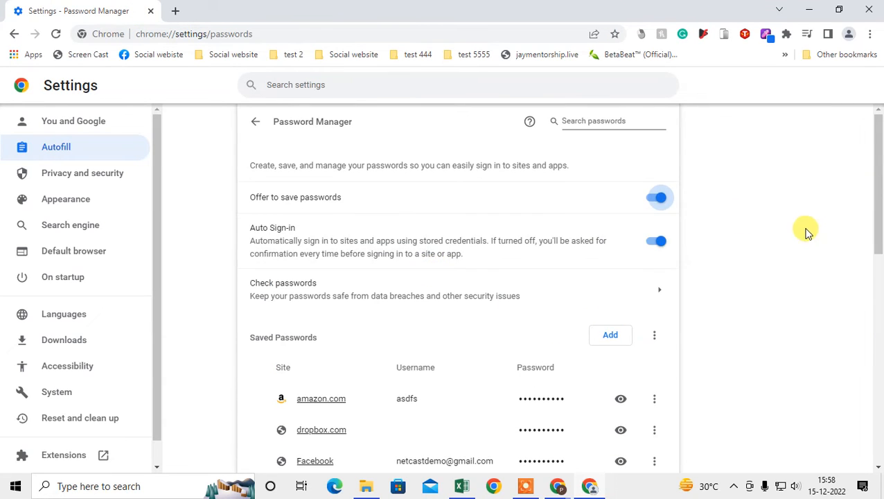
scroll(down, 3)
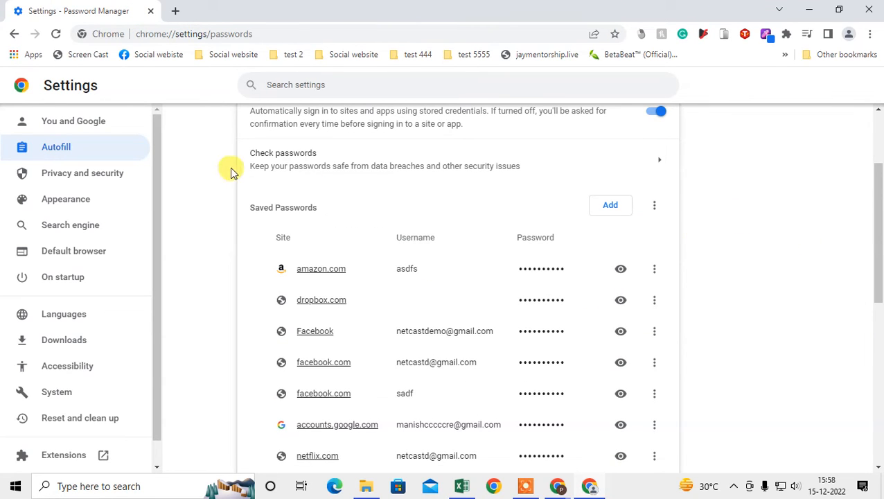
Step: Start a manual password entry and copy the Facebook address from a new tab
click(609, 205)
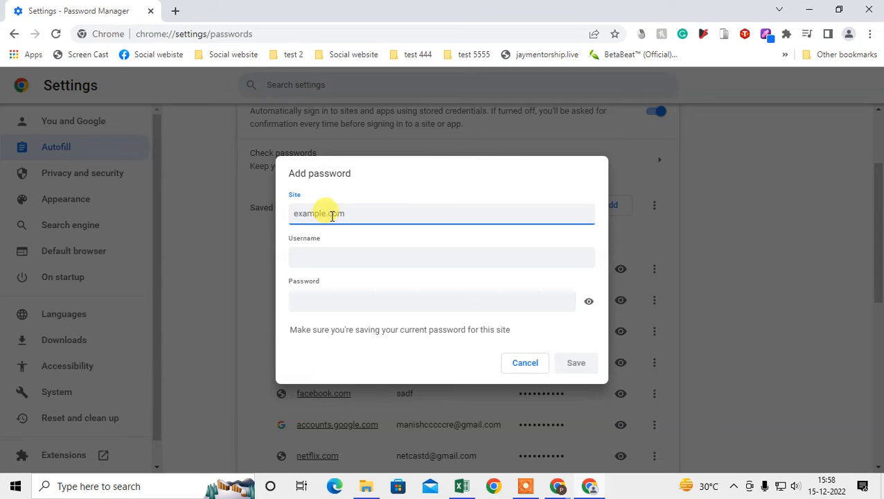
mouse_move(202, 12)
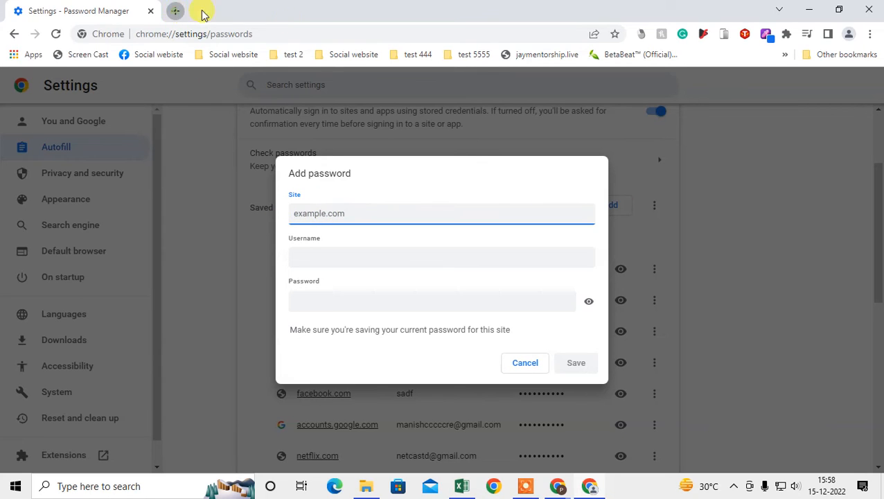
click(175, 10)
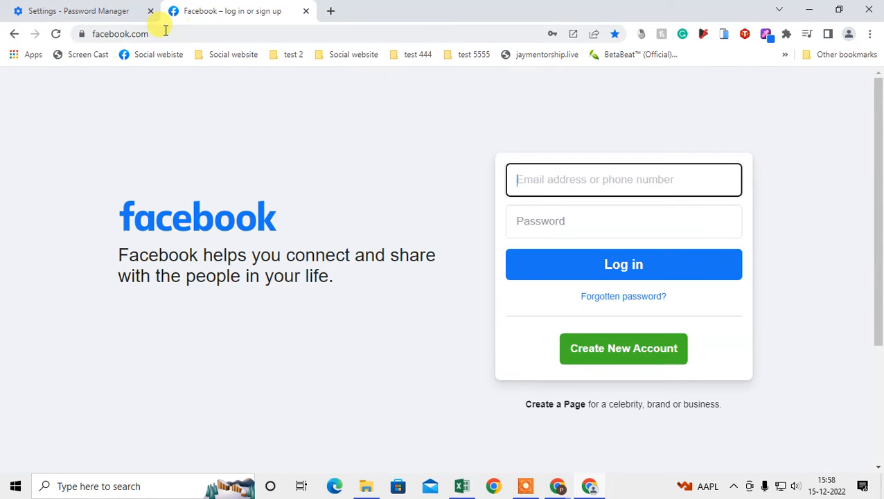
right_click(104, 33)
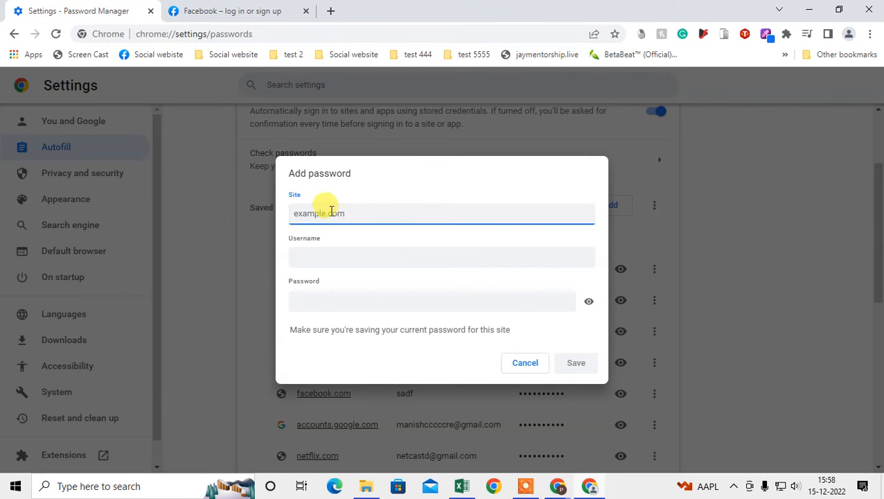
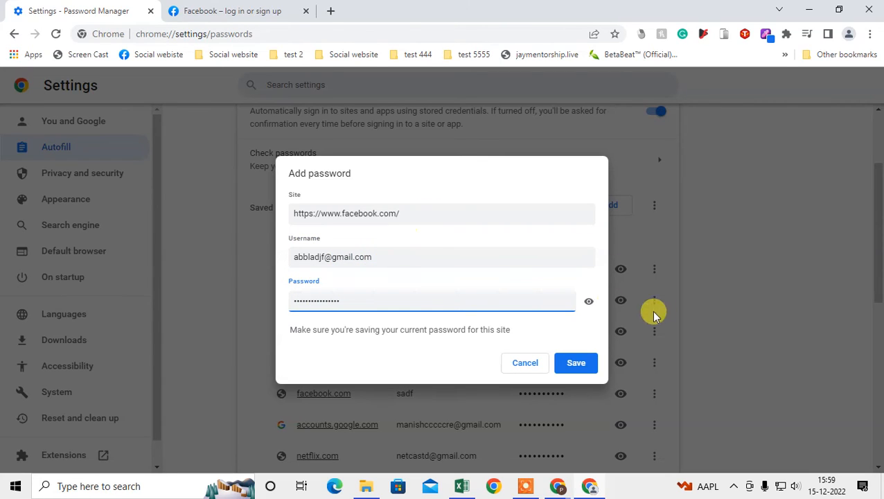
click(588, 301)
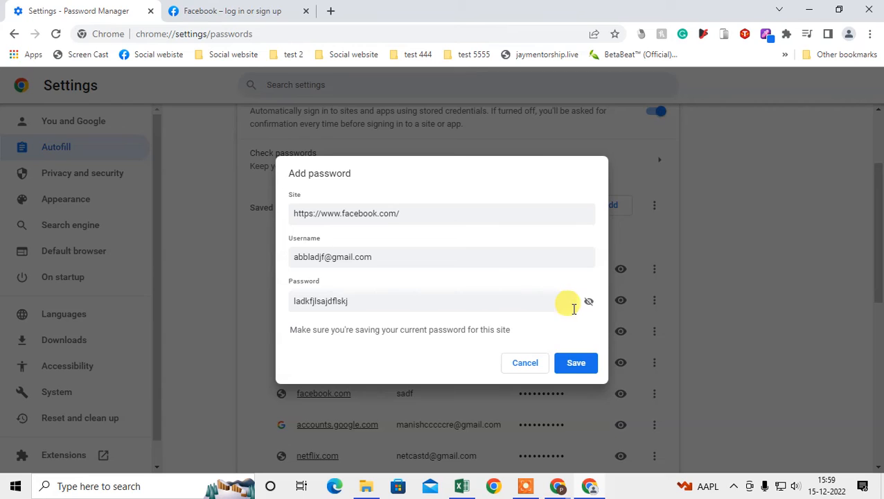
click(576, 362)
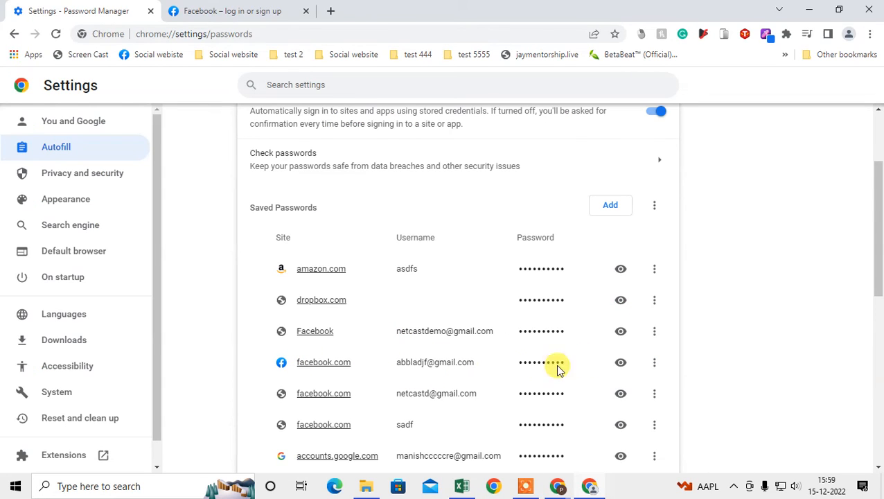
Step: Verify with the Windows PIN and reveal the new facebook.com password
click(620, 362)
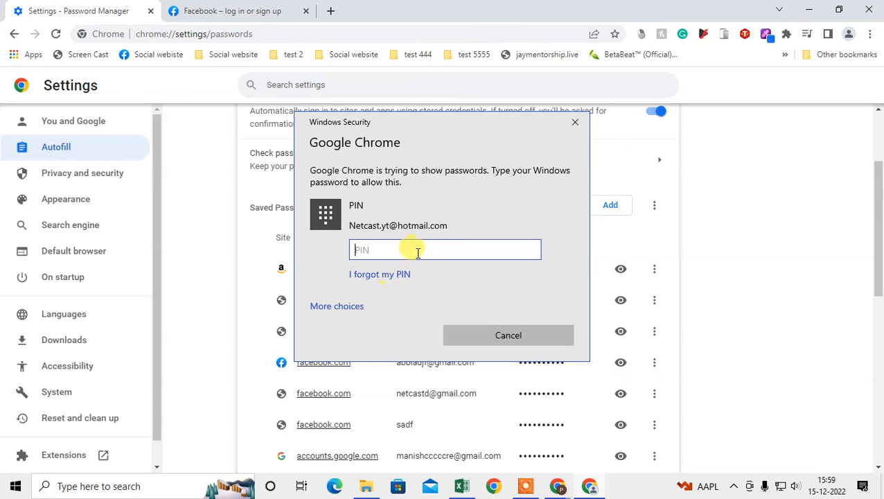
click(508, 335)
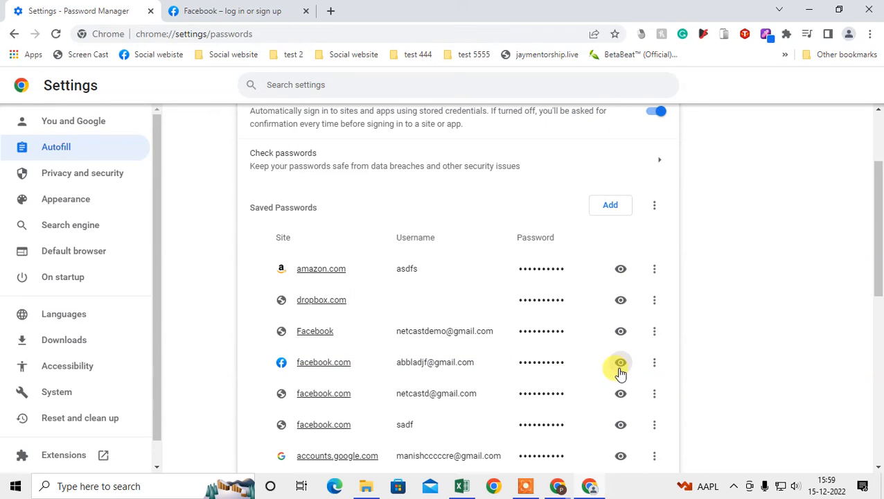
click(620, 362)
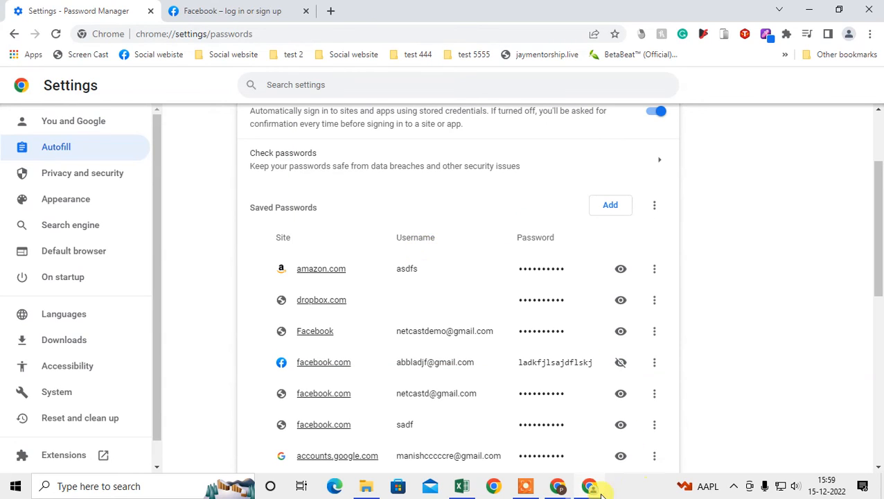
mouse_move(655, 362)
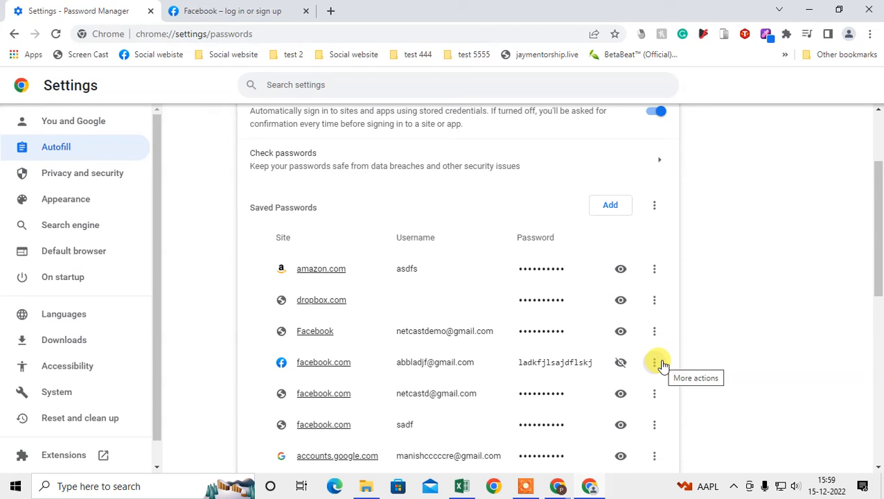